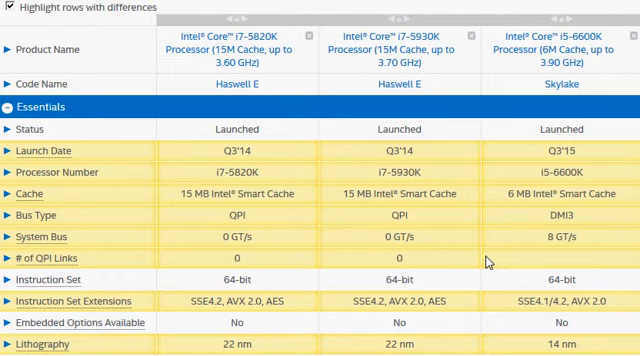
mouse_move(408, 55)
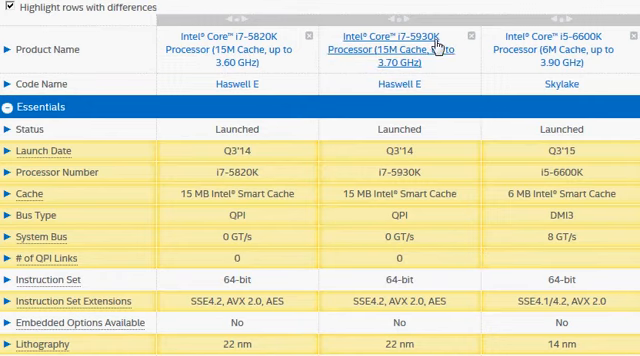
mouse_move(577, 48)
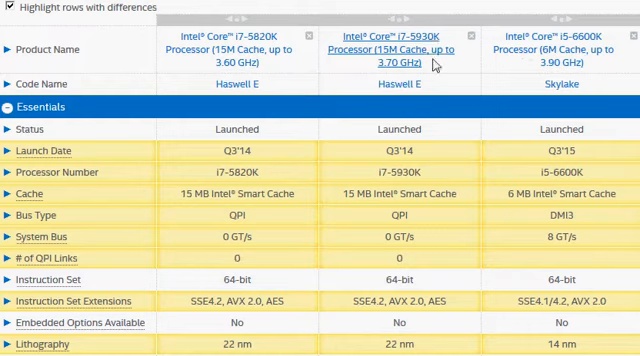
mouse_move(428, 97)
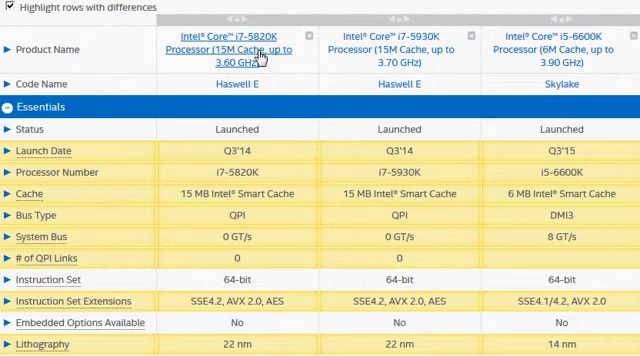
mouse_move(285, 55)
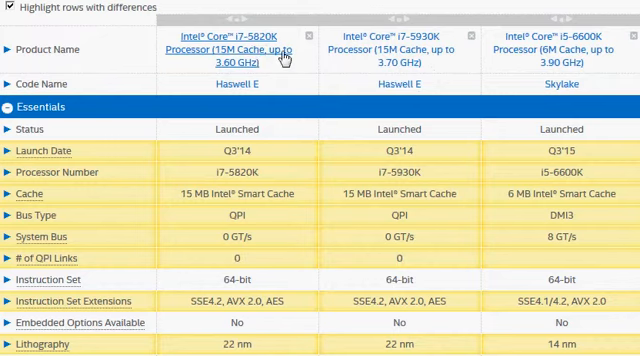
mouse_move(425, 49)
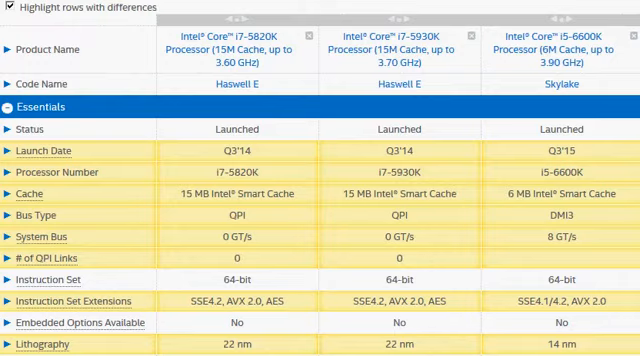
- Highlight the i7-5820K's 6 cores, i5-6600K's 3.5 GHz and i7-5930K's 12 threads
scroll(down, 3)
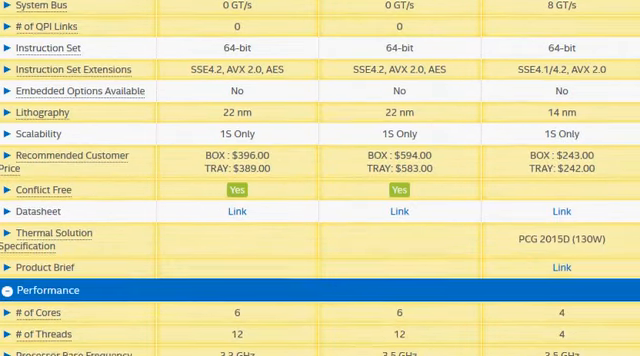
scroll(down, 3)
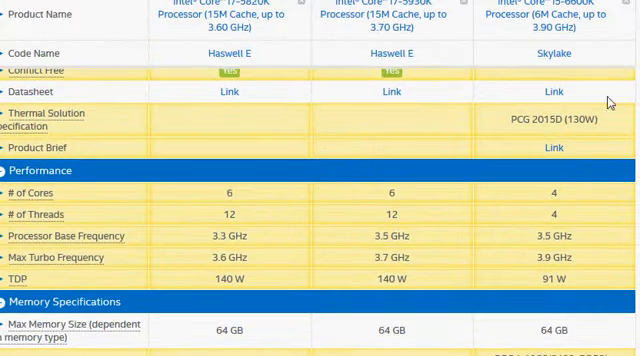
mouse_move(548, 197)
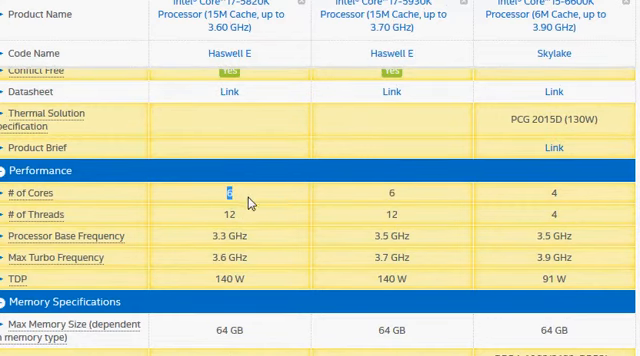
click(227, 215)
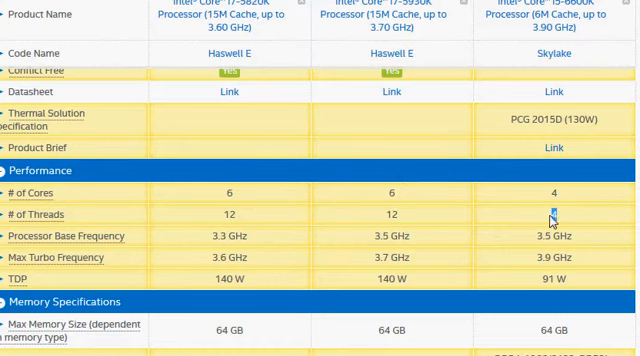
mouse_move(572, 237)
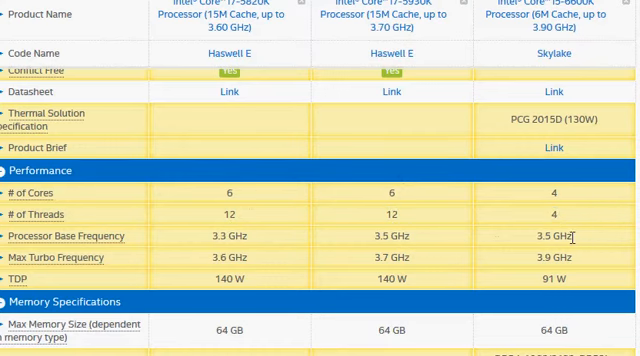
double_click(550, 236)
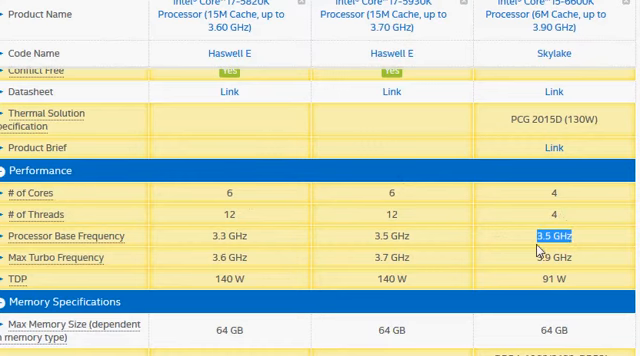
mouse_move(433, 253)
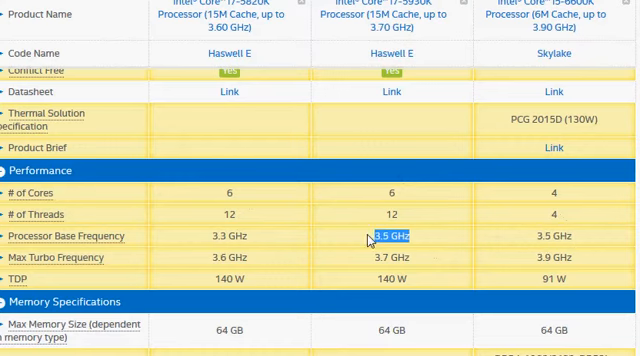
mouse_move(467, 258)
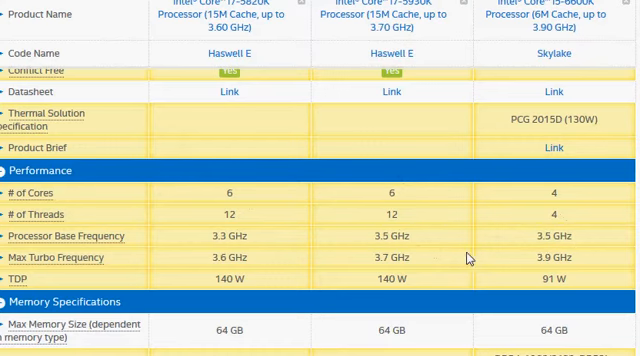
mouse_move(538, 256)
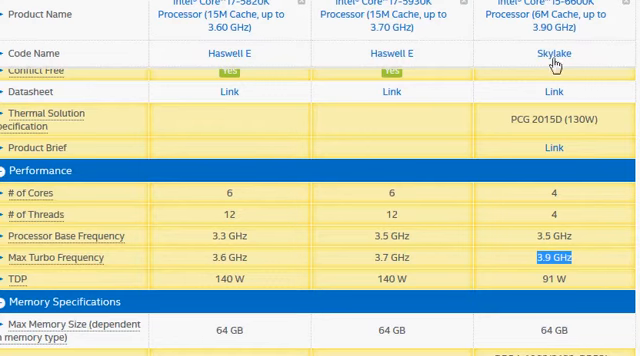
mouse_move(588, 8)
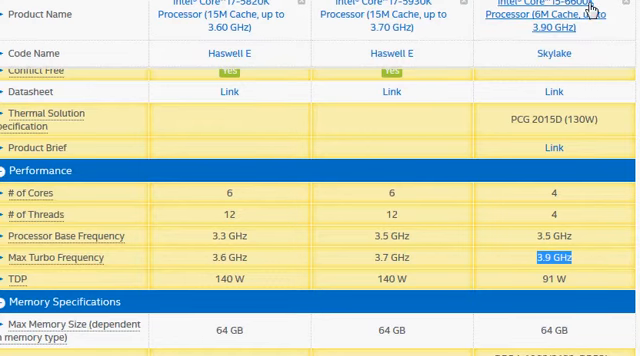
mouse_move(382, 210)
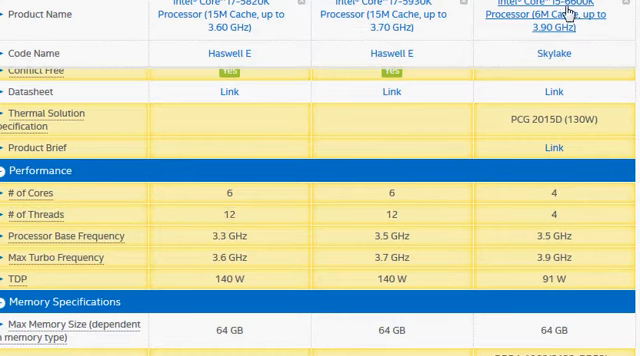
mouse_move(396, 234)
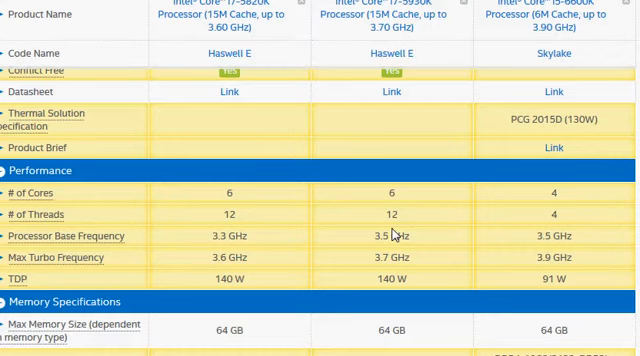
double_click(388, 215)
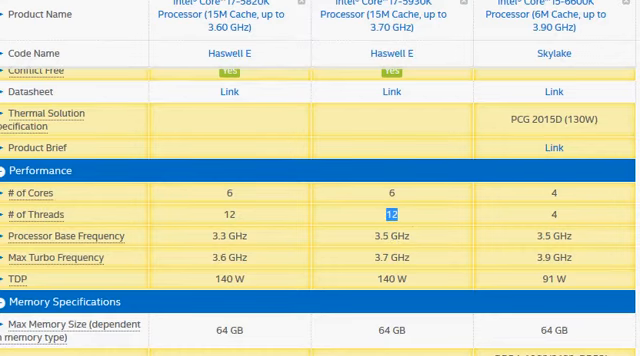
- Scroll past Recommended Customer Price to Performance, landing on the i7-5930K PassMark page
scroll(up, 3)
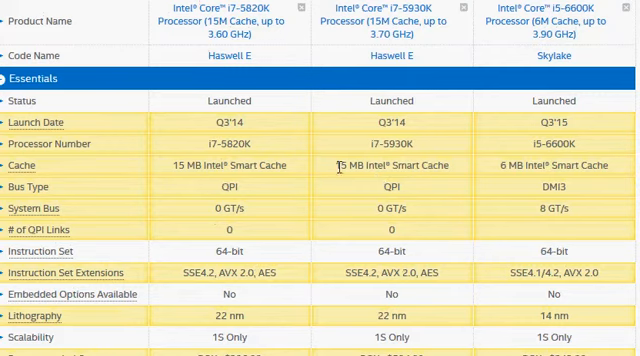
double_click(505, 165)
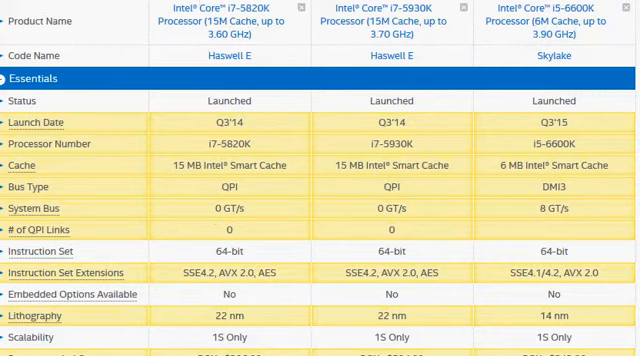
scroll(down, 3)
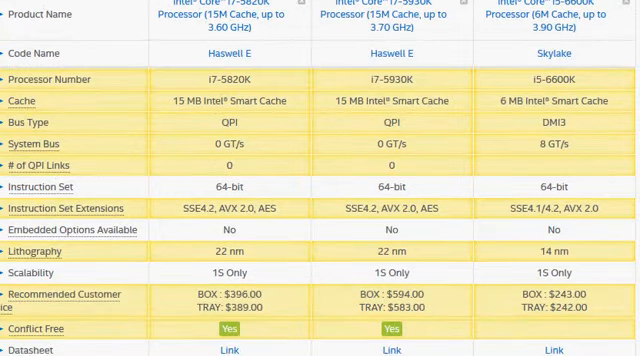
scroll(down, 3)
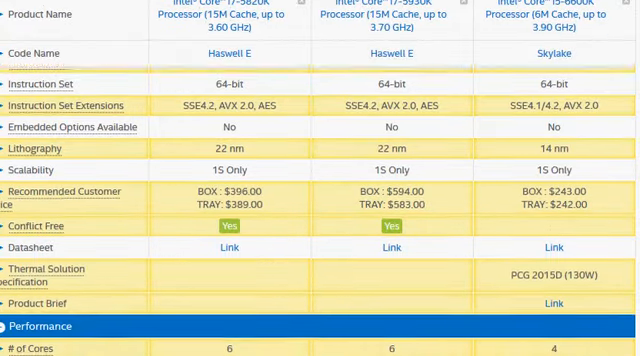
scroll(down, 3)
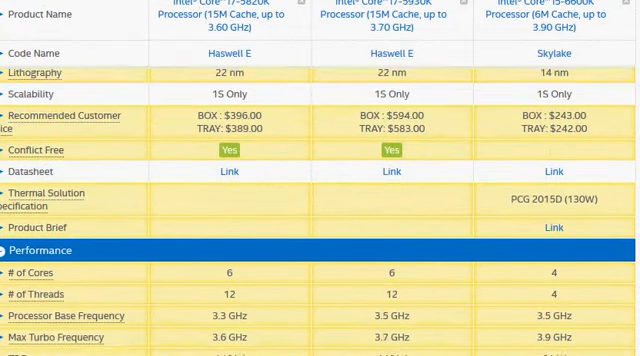
scroll(up, 3)
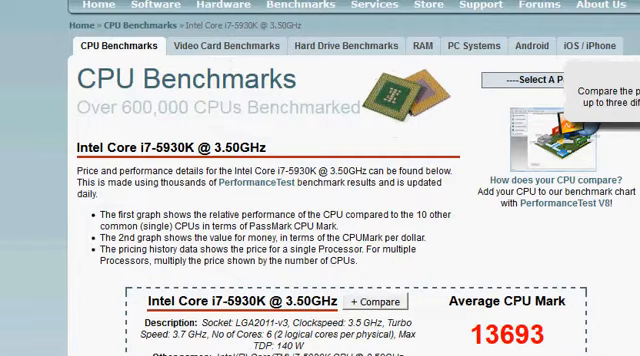
- Scroll the PassMark i7-5930K page down to its average CPU Mark of 13693
scroll(down, 3)
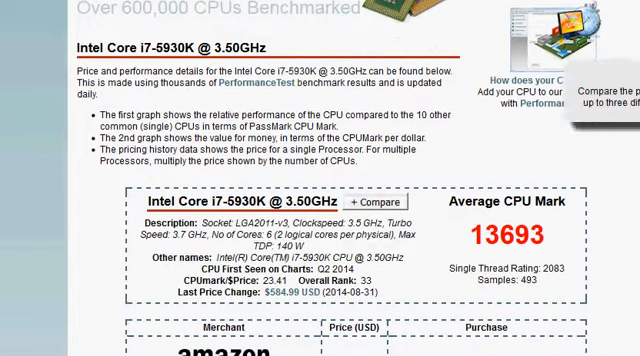
scroll(down, 3)
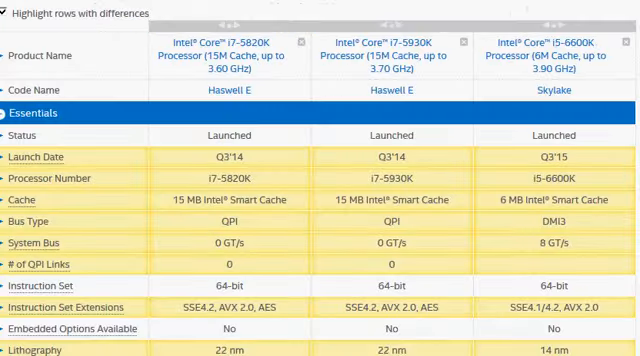
- Highlight the Recommended Customer Price values, including the i7-5820K box price
scroll(down, 3)
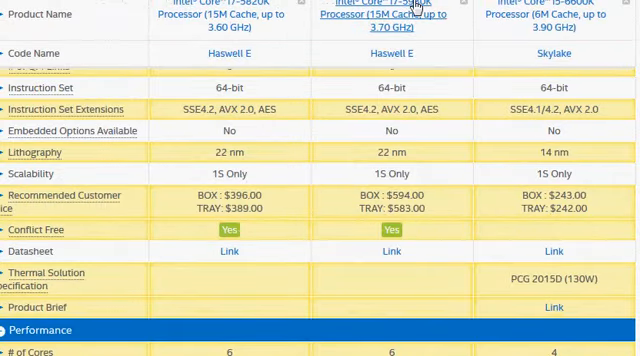
double_click(403, 197)
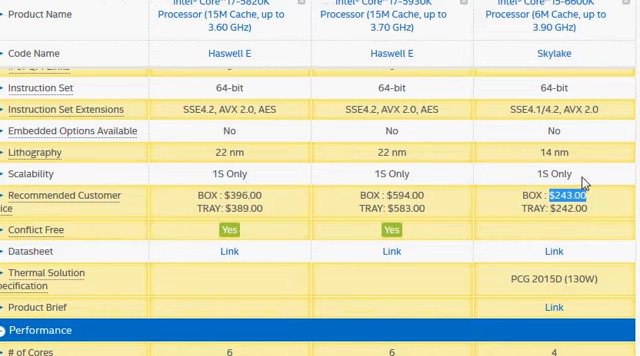
mouse_move(450, 178)
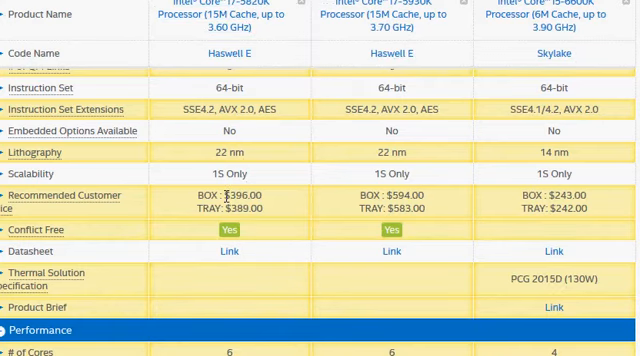
double_click(240, 194)
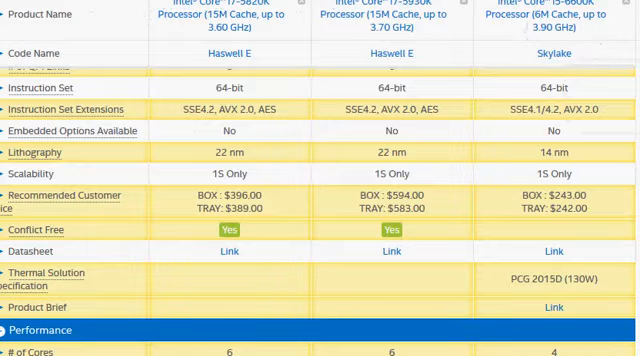
- Scroll to Performance and highlight the i7-5930K's 140 W TDP
scroll(down, 3)
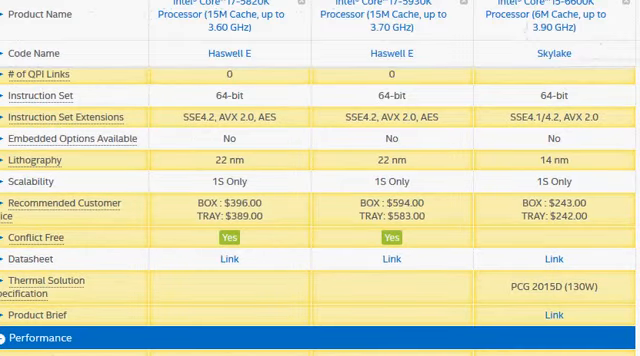
scroll(down, 3)
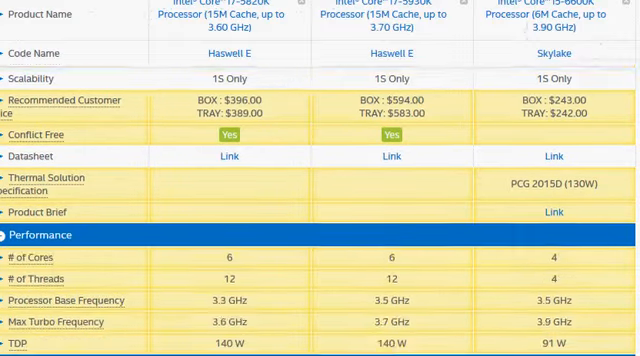
scroll(down, 3)
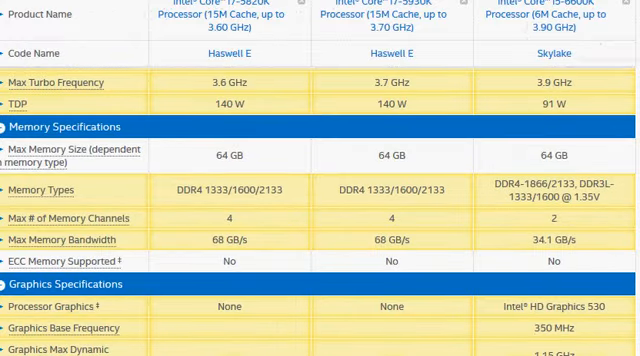
scroll(down, 3)
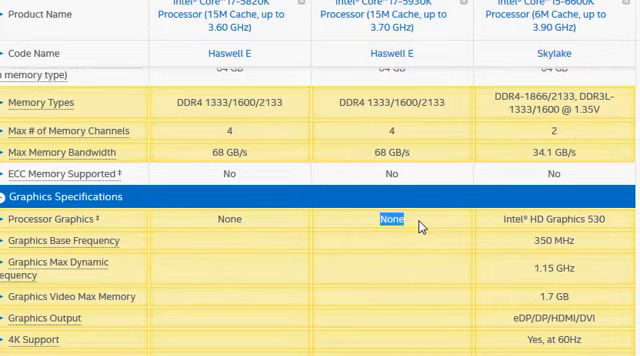
scroll(up, 3)
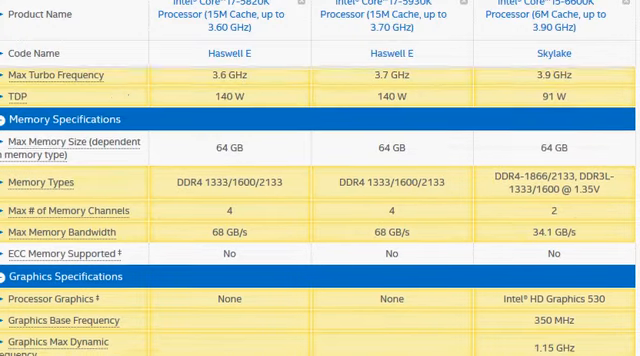
scroll(up, 3)
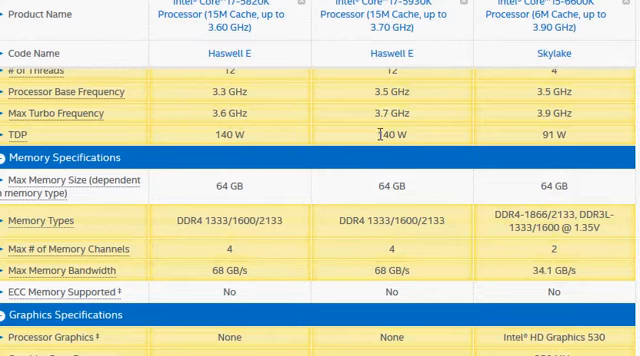
double_click(388, 133)
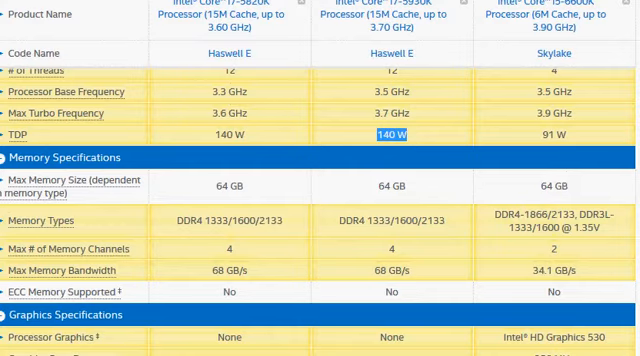
- Scroll down to Memory and Graphics Specifications and highlight a Processor Graphics value
scroll(down, 3)
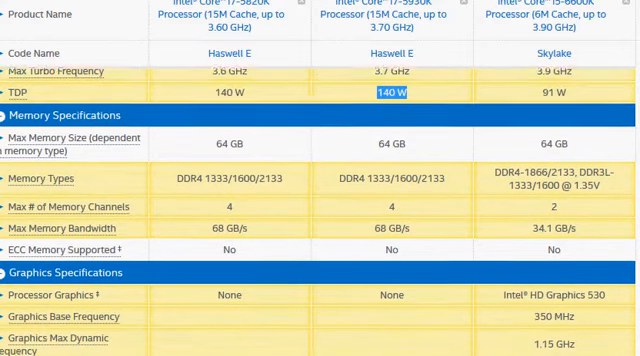
scroll(down, 3)
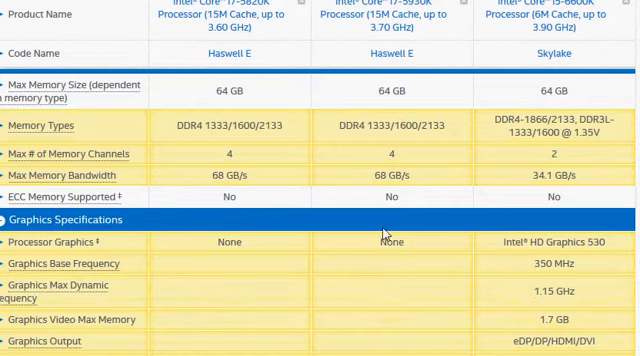
mouse_move(382, 239)
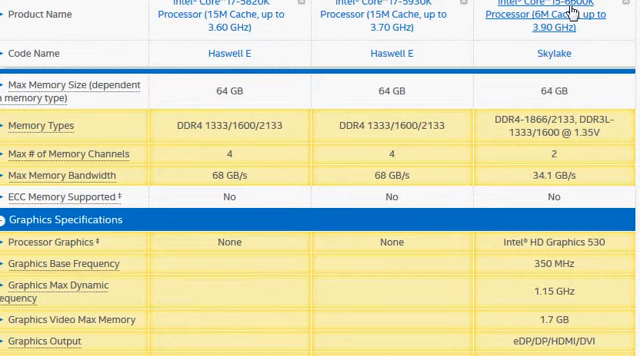
double_click(540, 240)
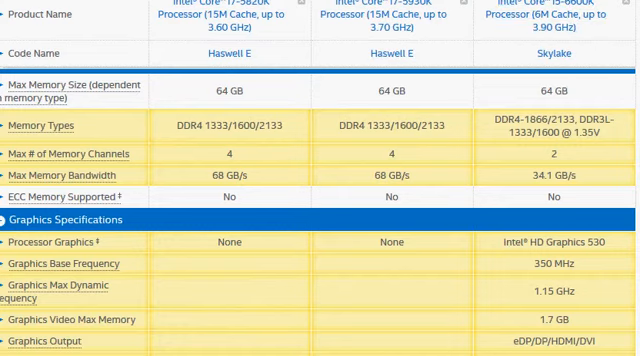
scroll(up, 3)
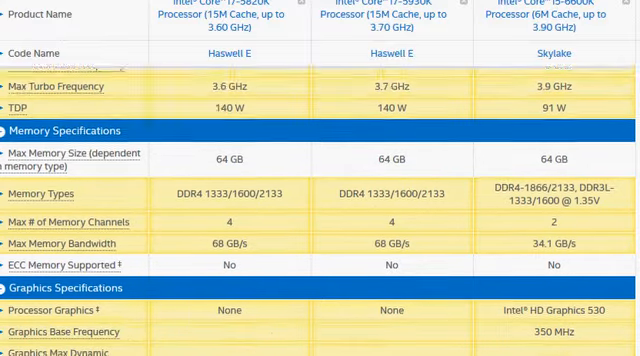
scroll(down, 3)
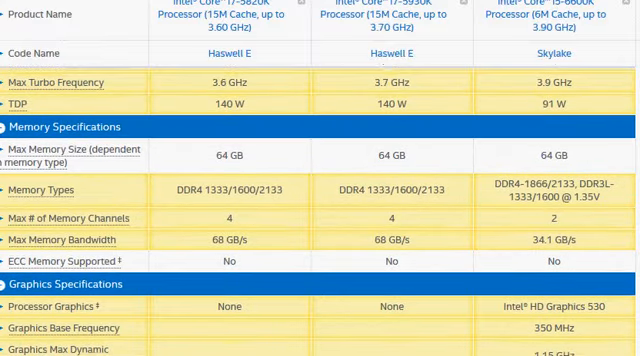
mouse_move(469, 124)
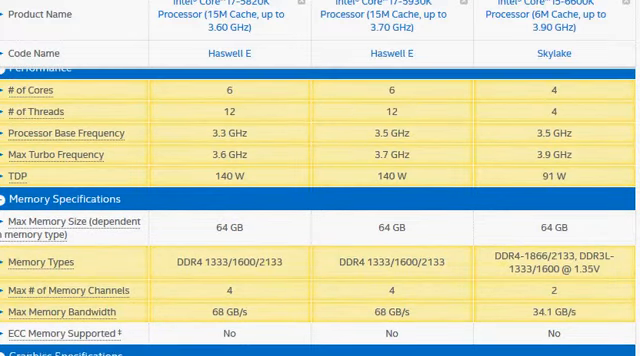
scroll(up, 3)
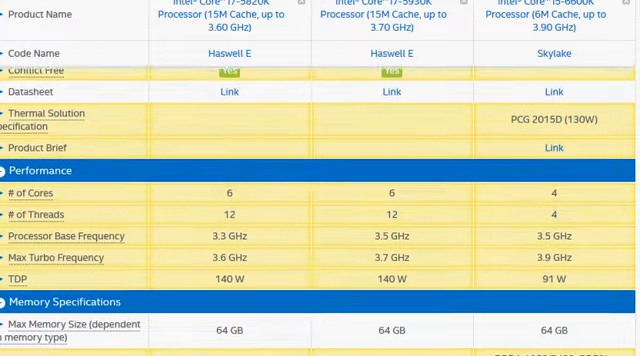
scroll(up, 3)
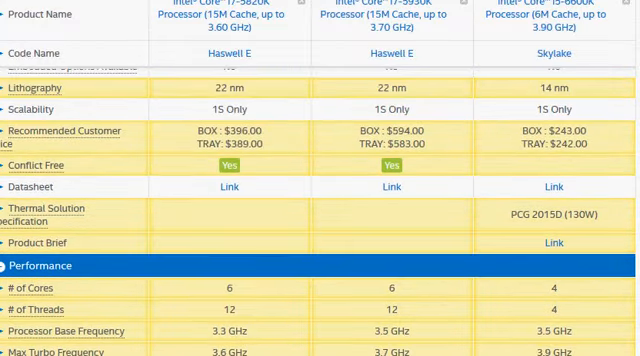
scroll(up, 3)
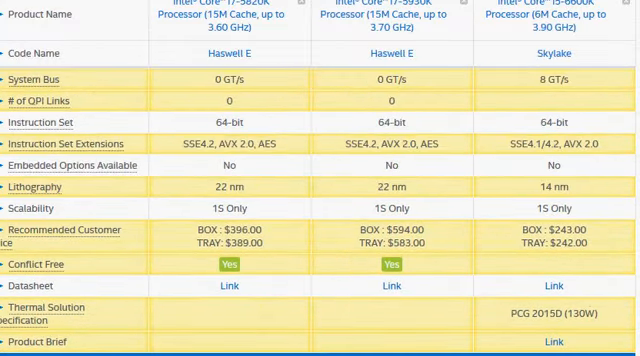
scroll(down, 3)
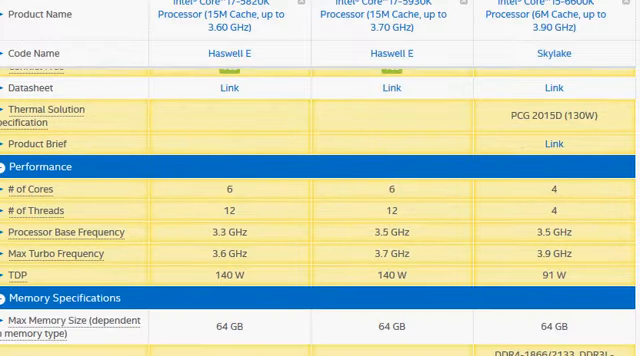
scroll(down, 3)
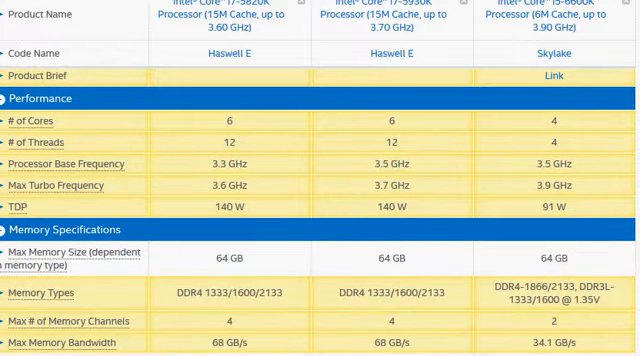
scroll(down, 3)
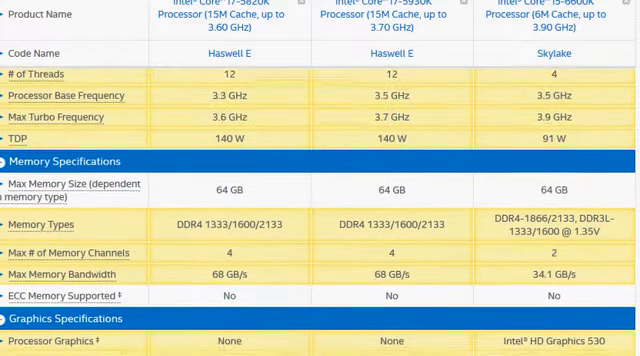
scroll(down, 3)
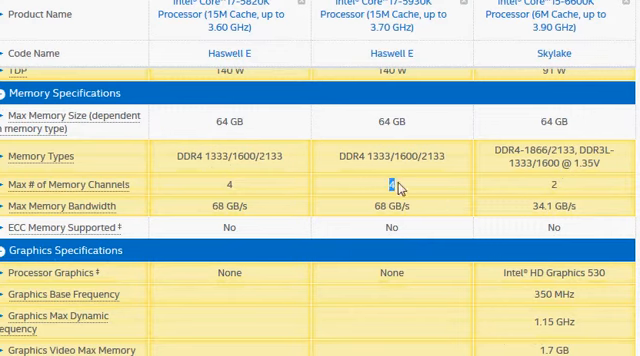
mouse_move(555, 192)
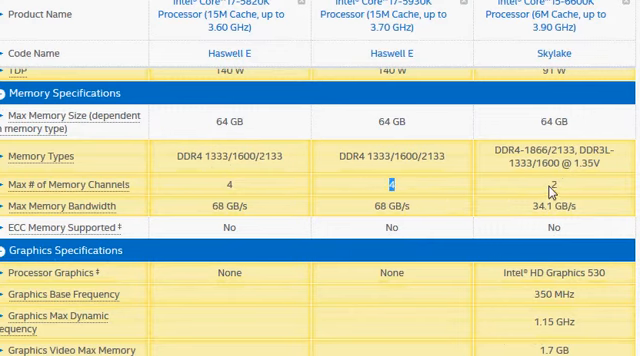
mouse_move(560, 190)
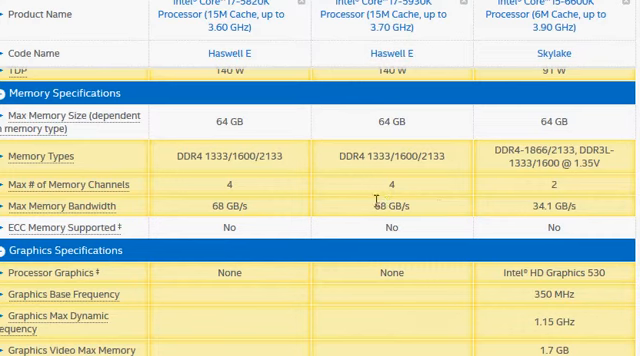
double_click(388, 206)
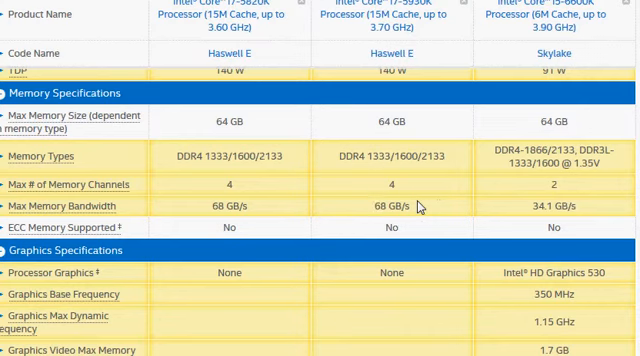
double_click(402, 206)
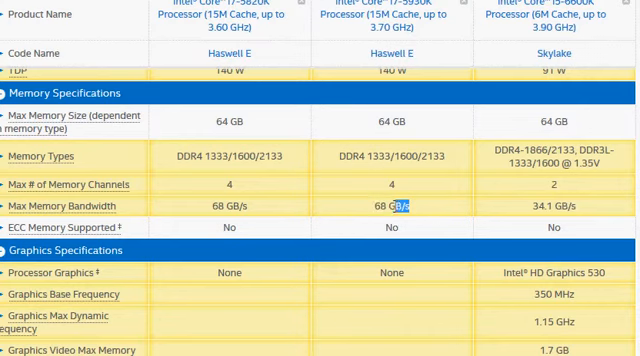